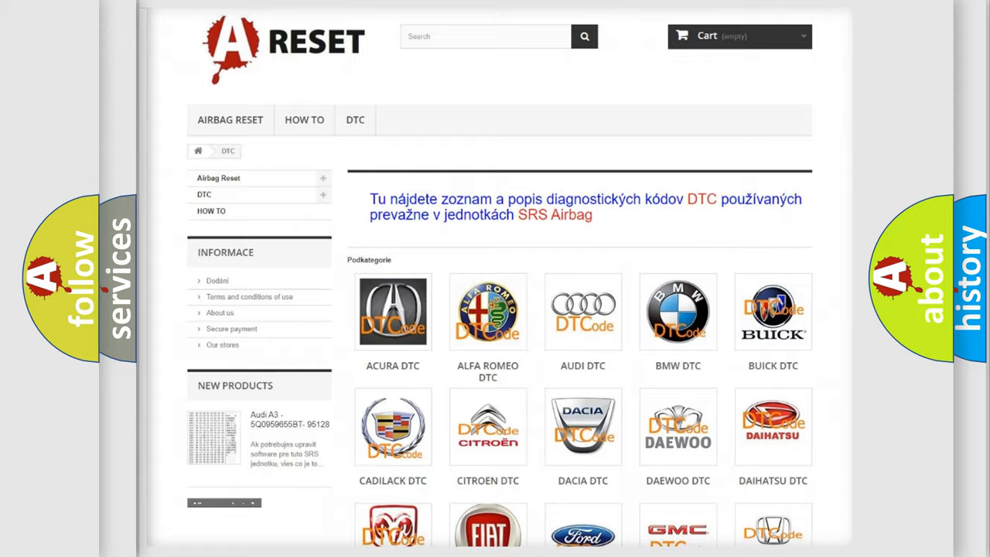
pyautogui.scroll(-3)
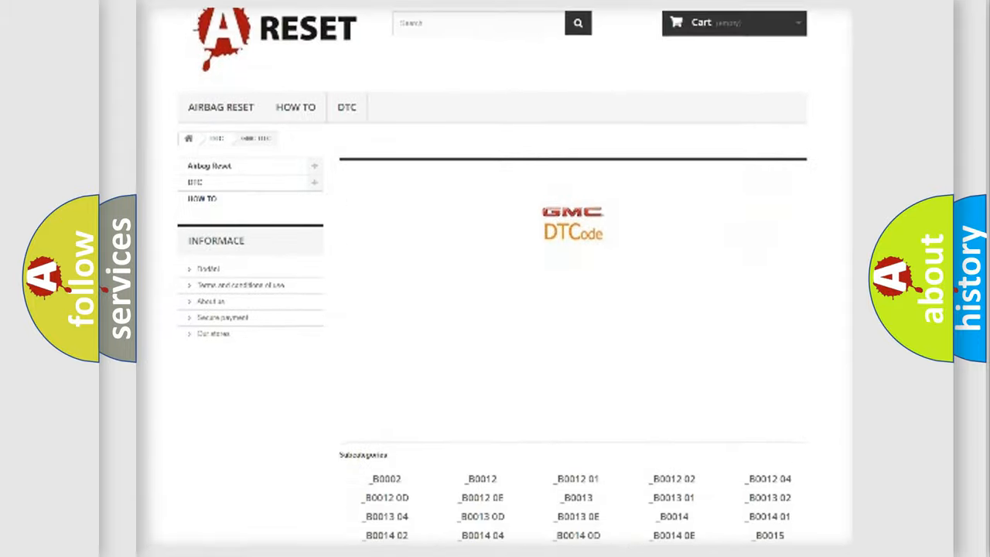
pyautogui.scroll(-3)
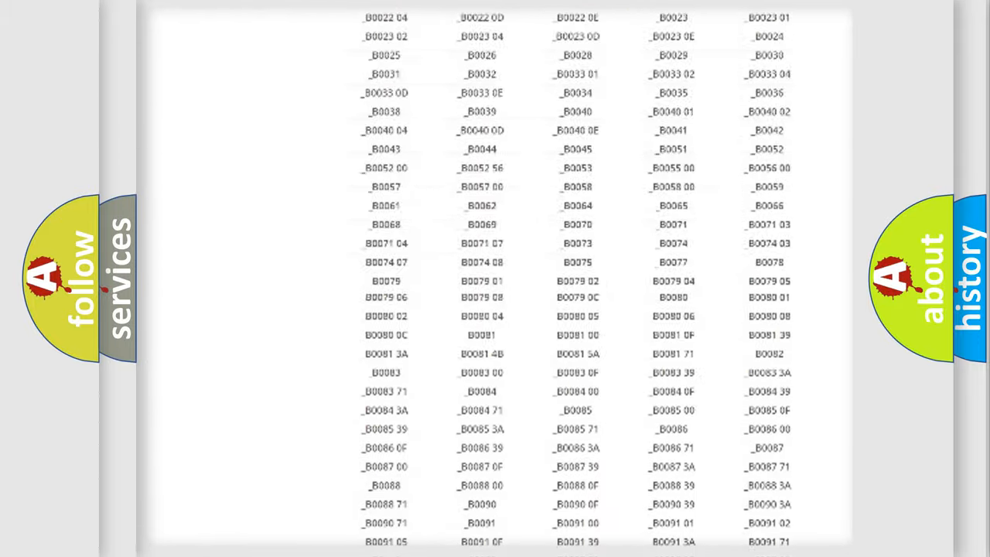